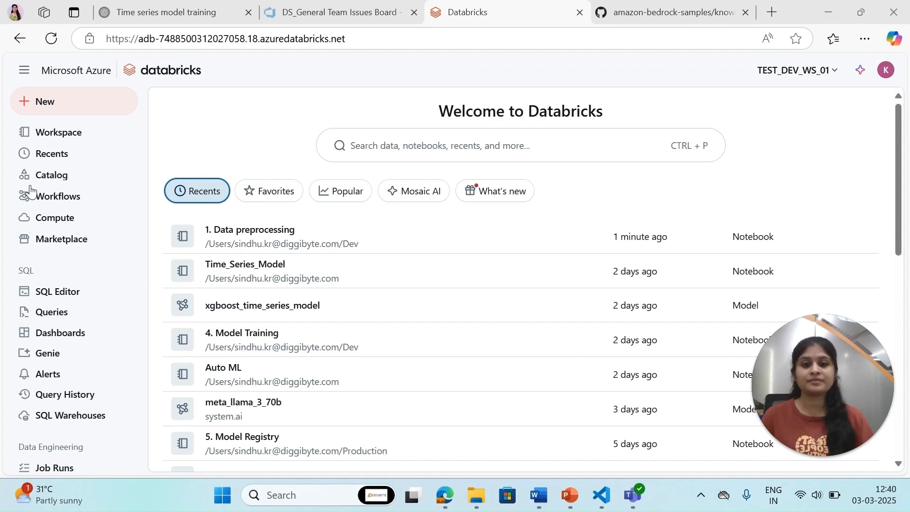
Scroll the sidebar down to the Machine Learning section to reach Playground
scroll("down", 3)
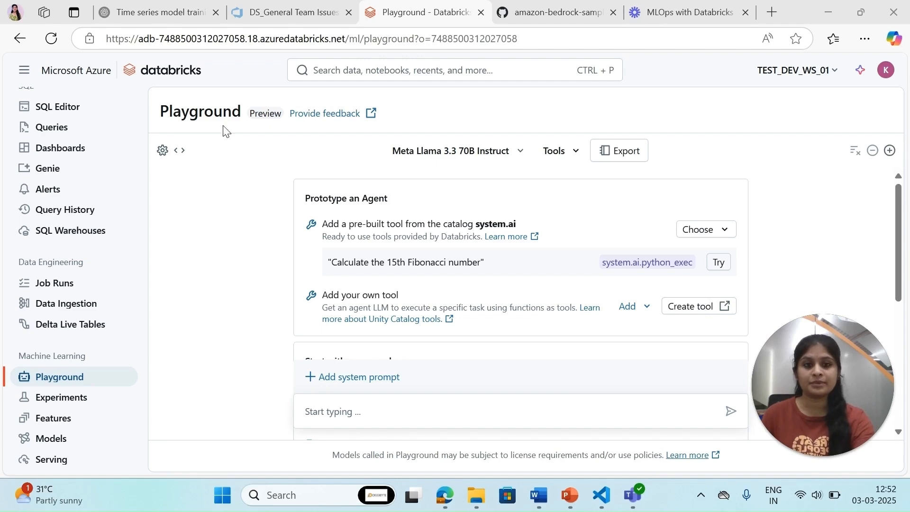
Open the Experiments page from the Machine Learning sidebar section
left_click(62, 397)
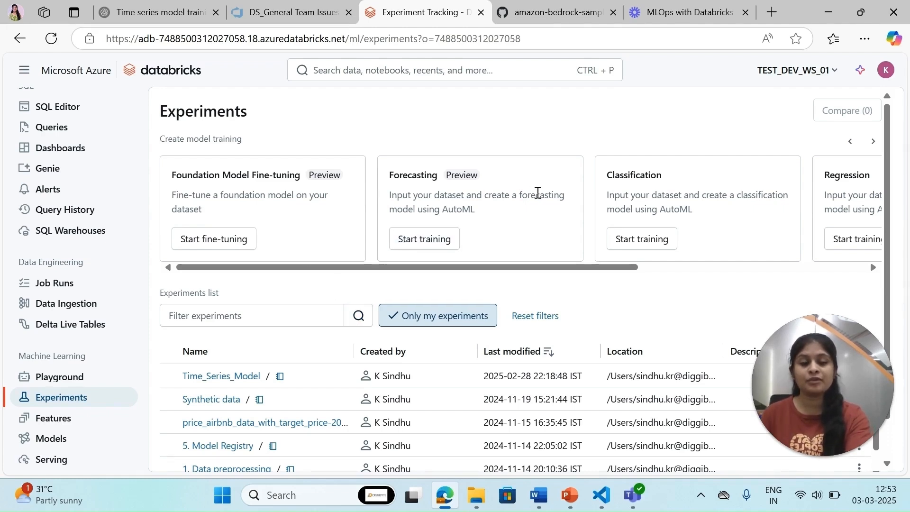
mouse_move(641, 238)
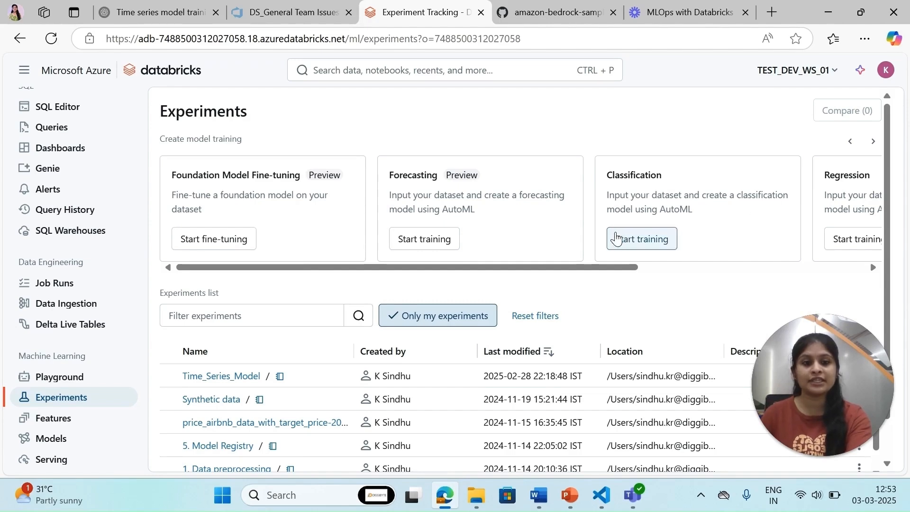
Start a Classification training run, then view the Hive Metastore feature tables
left_click(641, 239)
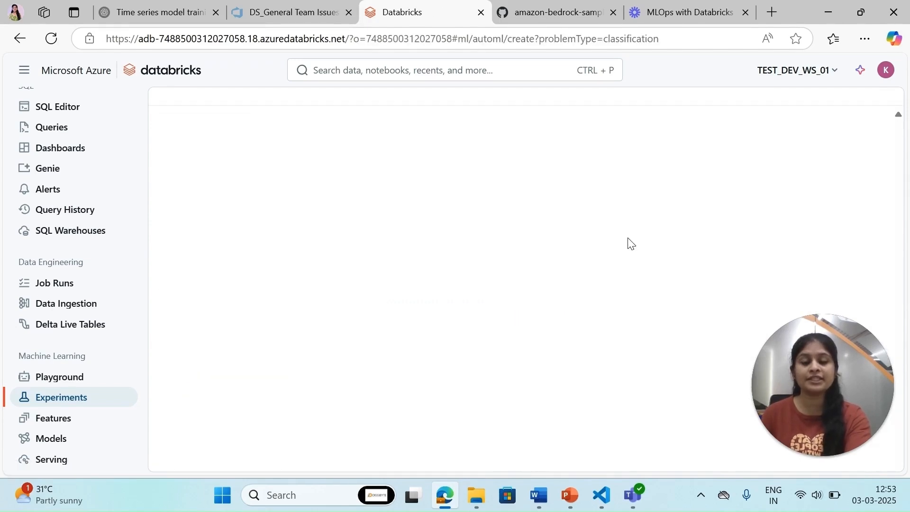
left_click(53, 417)
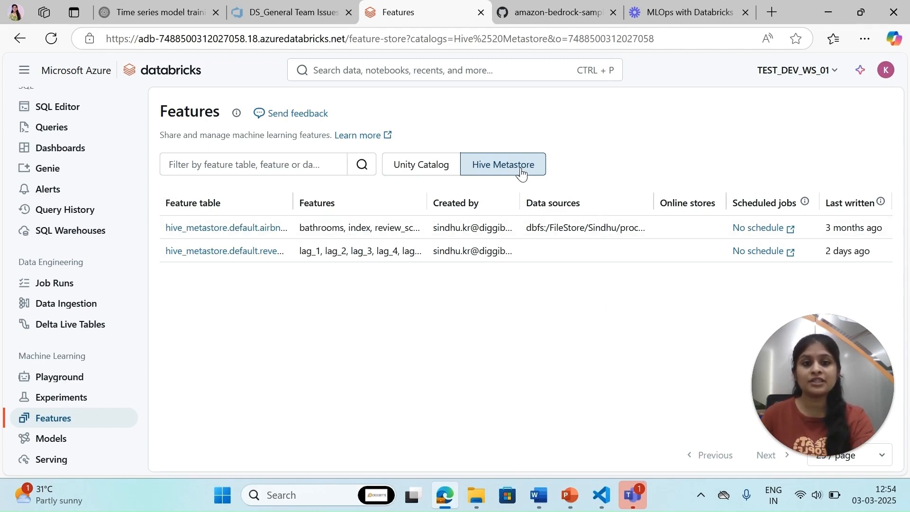
mouse_move(51, 438)
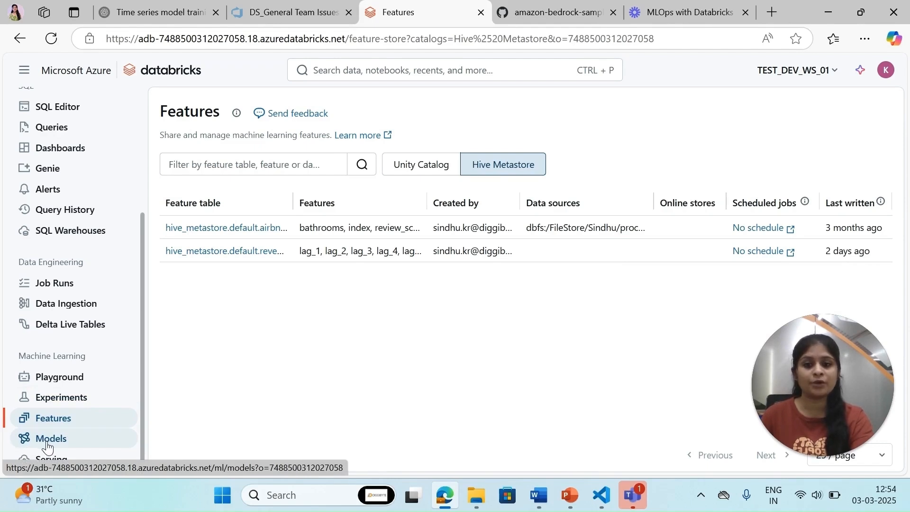
left_click(50, 438)
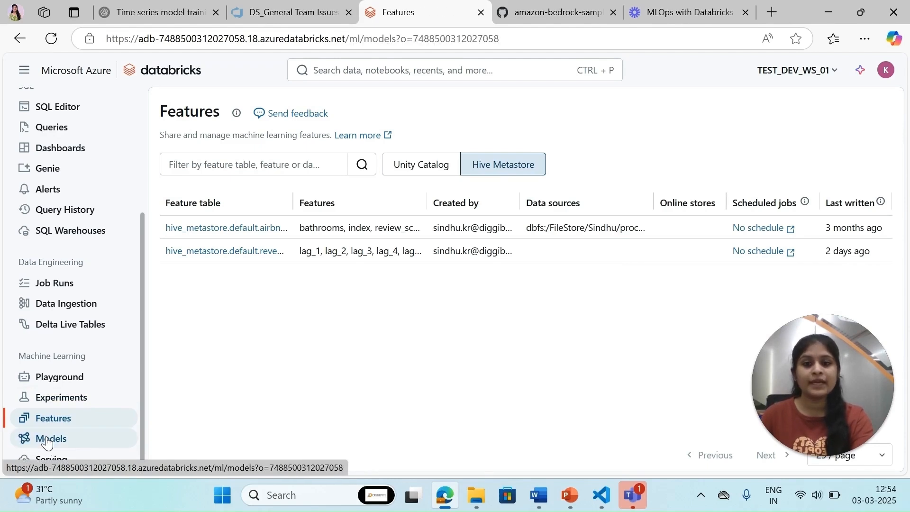
View the registered models list, then the Serving endpoints page
left_click(52, 437)
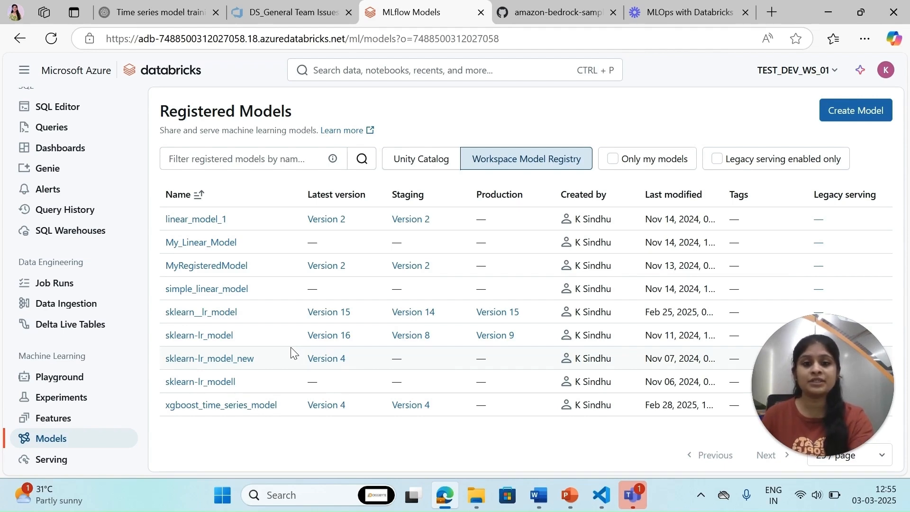
mouse_move(369, 344)
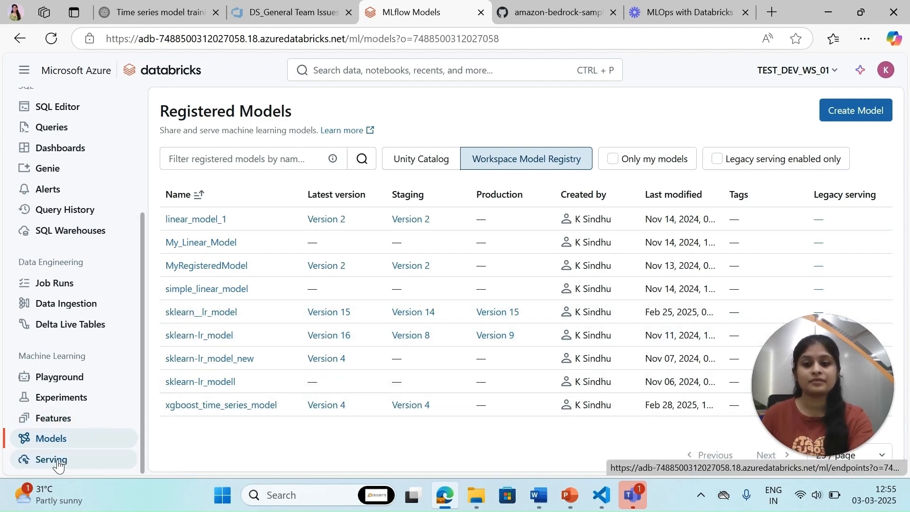
left_click(51, 459)
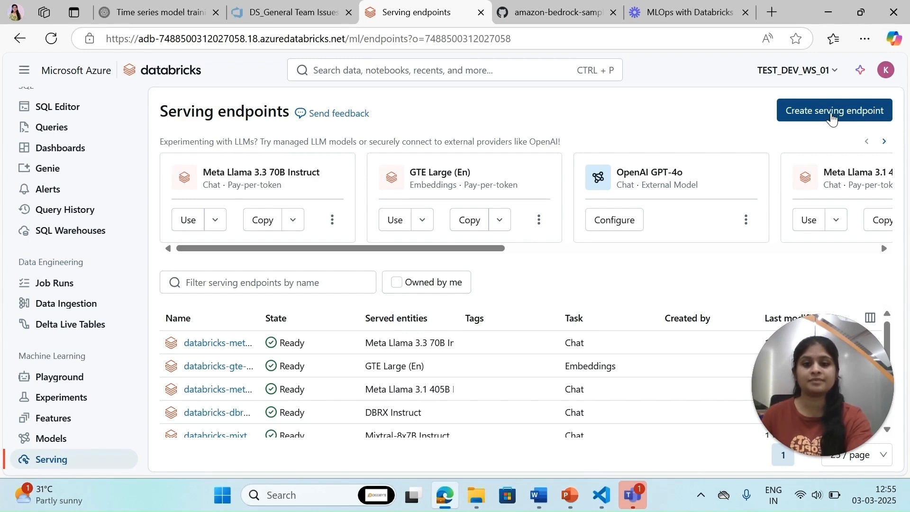
mouse_move(649, 130)
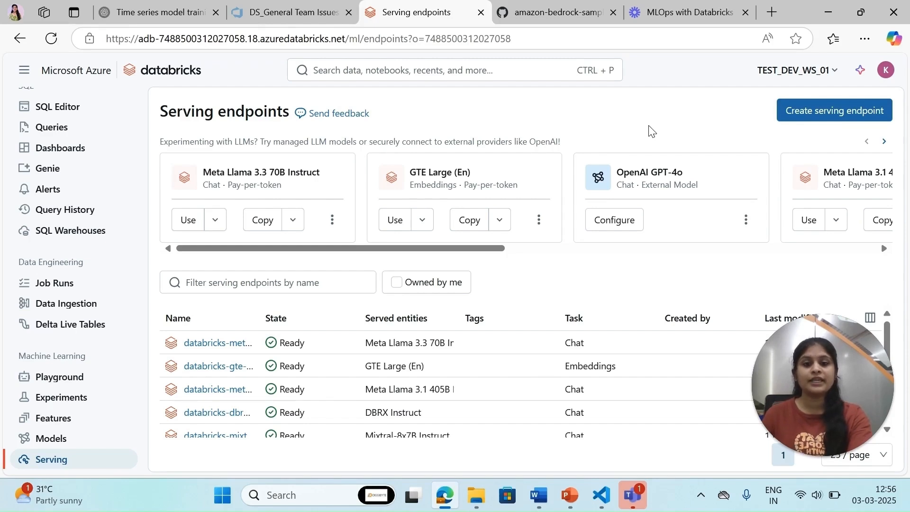